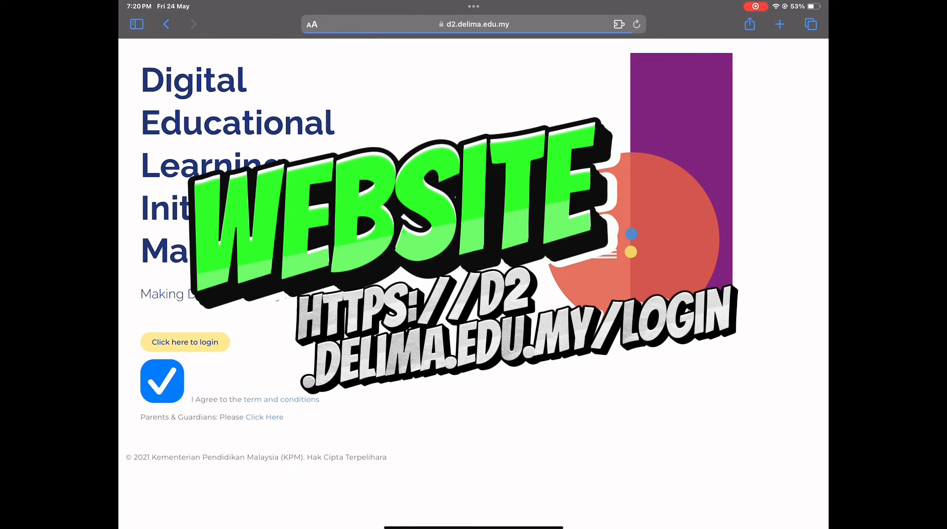
- Reach the AINS login page at ains.moe.gov.my offering 'Login with DELIMa'
{"action": "left_click", "coordinate": [184, 341]}
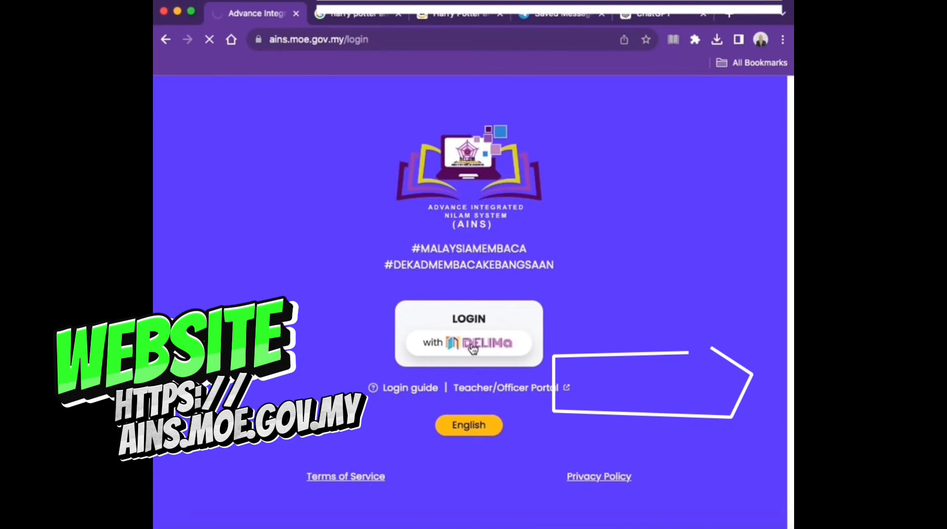
- Sign in with the DELIMa Google account (email, password) and continue to the AINS profile form
{"action": "left_click", "coordinate": [468, 343]}
{"action": "type", "text": "m"}
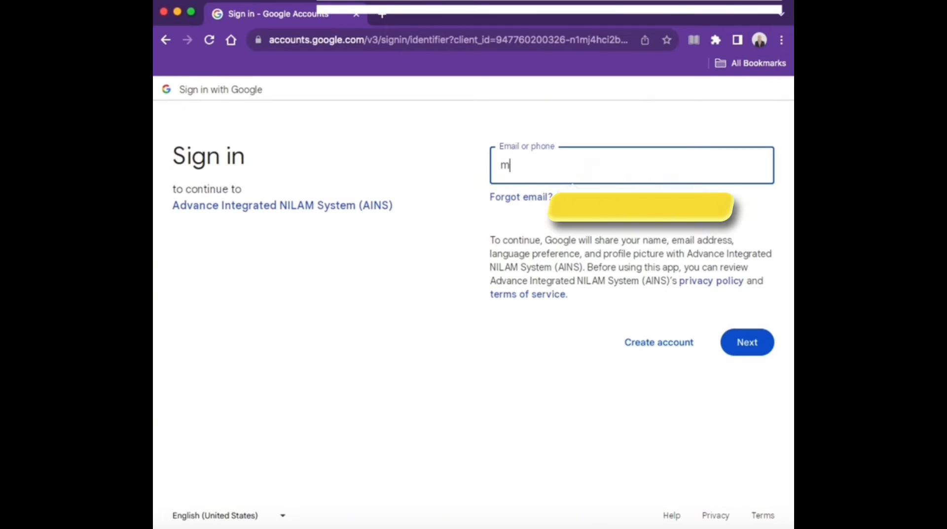
{"action": "left_click", "coordinate": [747, 342]}
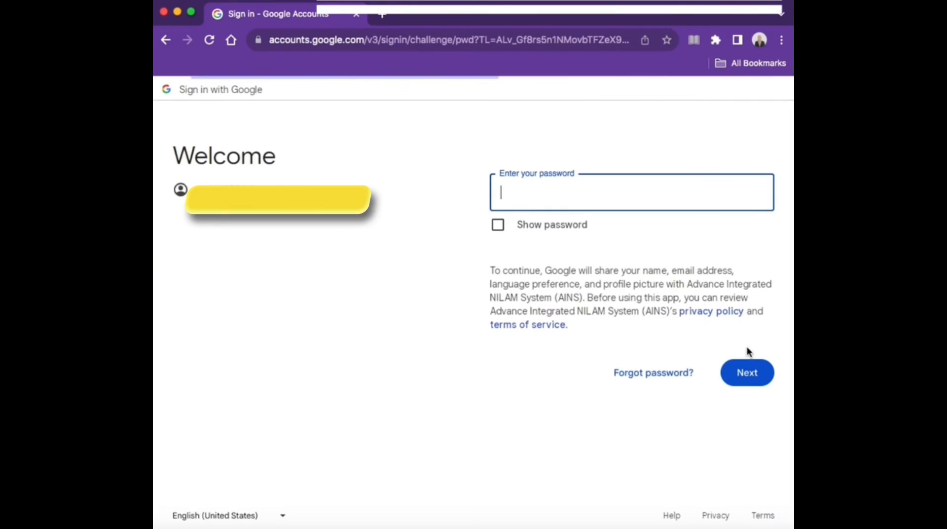
{"action": "left_click", "coordinate": [747, 372]}
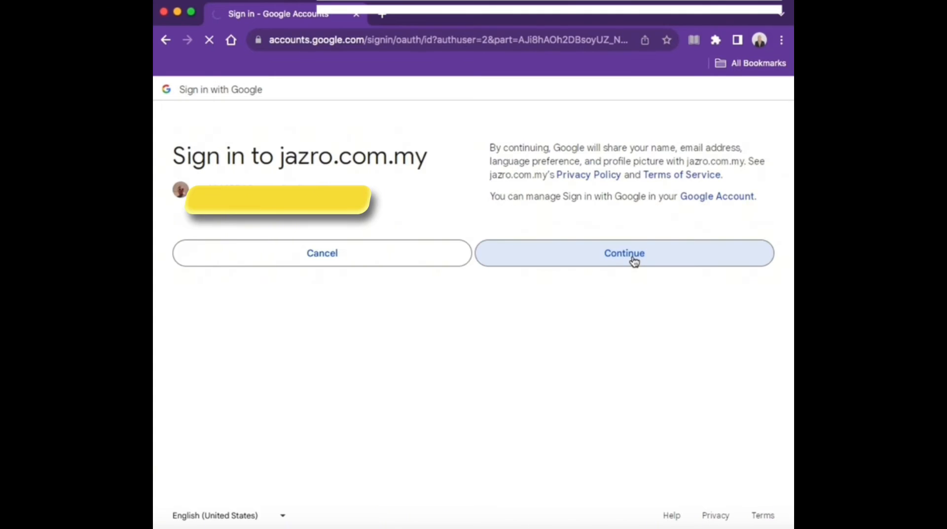
{"action": "left_click", "coordinate": [623, 253]}
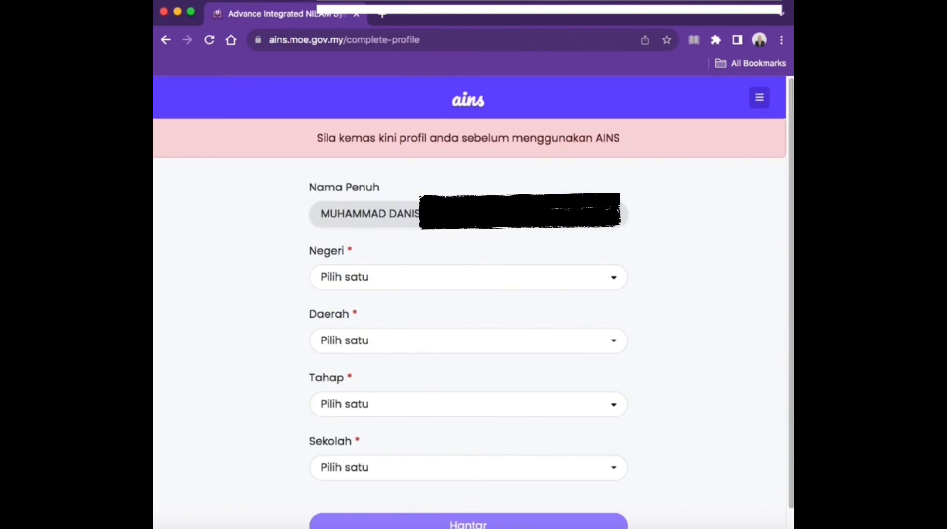
- Submit the profile as SARAWAK, PPD BARAM, Menengah, SMK MARUDI to reach the dashboard
{"action": "left_click", "coordinate": [467, 277]}
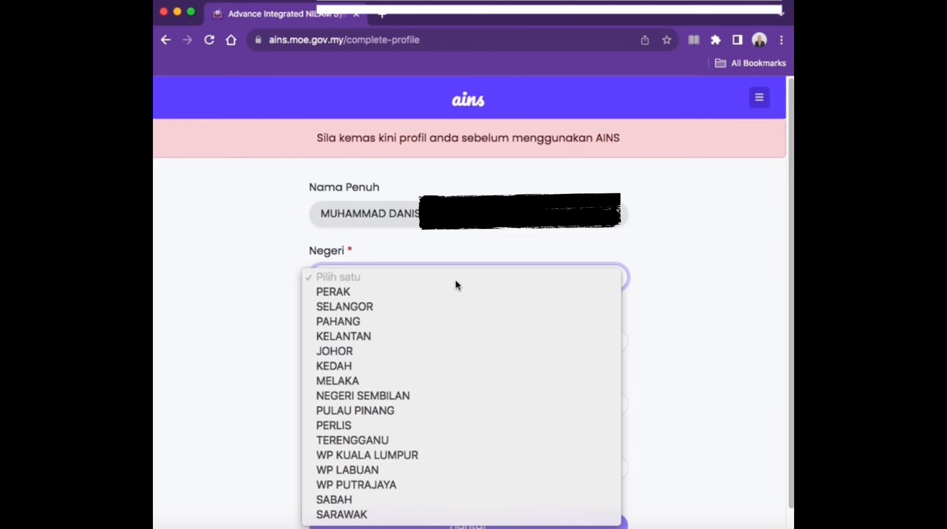
{"action": "left_click", "coordinate": [341, 514]}
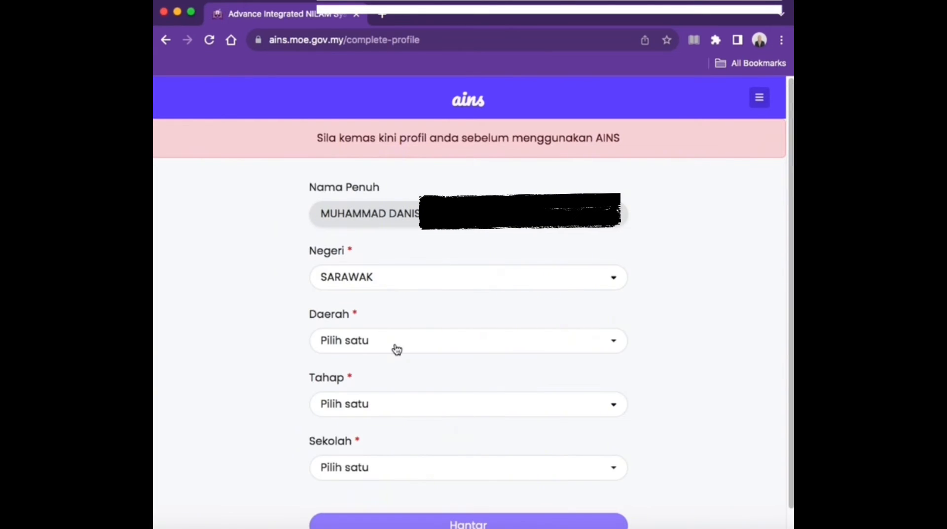
{"action": "left_click", "coordinate": [468, 339]}
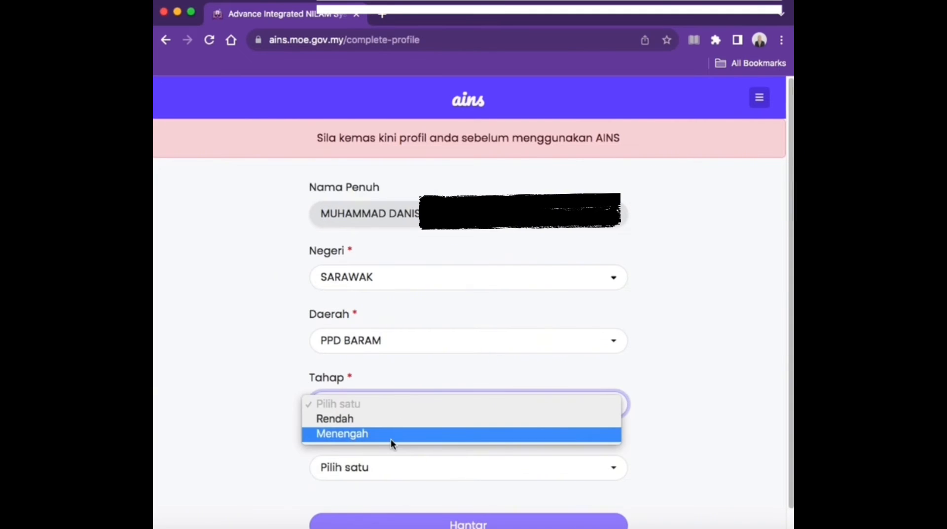
{"action": "left_click", "coordinate": [342, 433]}
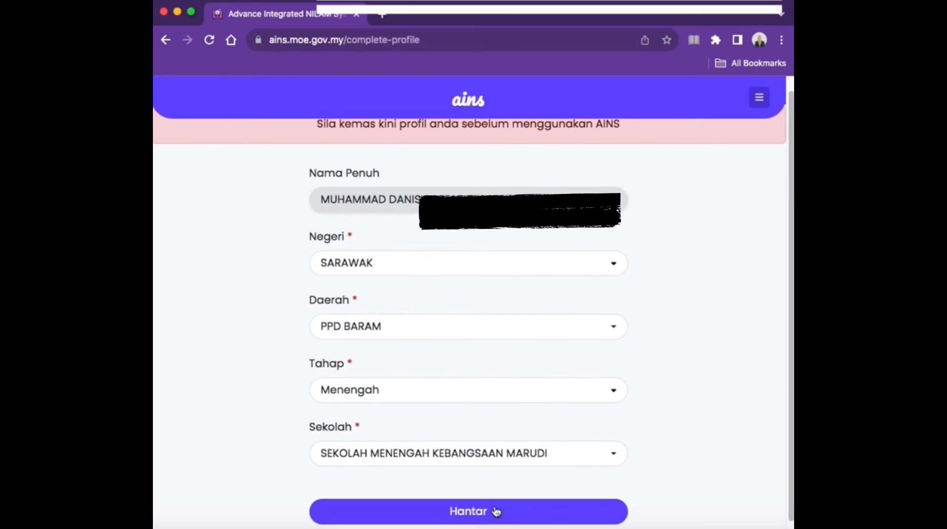
{"action": "left_click", "coordinate": [467, 511]}
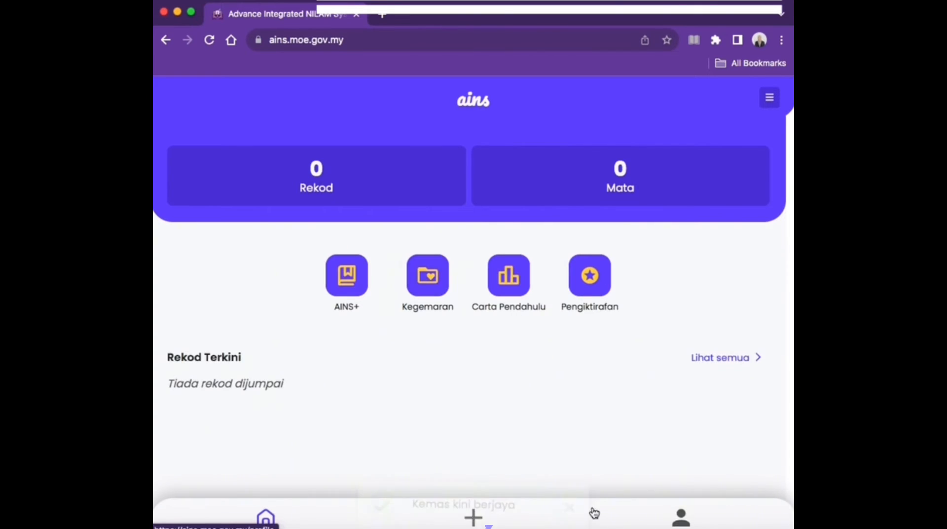
- Start a new reading record with Book/E-Book as its source
{"action": "left_click", "coordinate": [472, 518]}
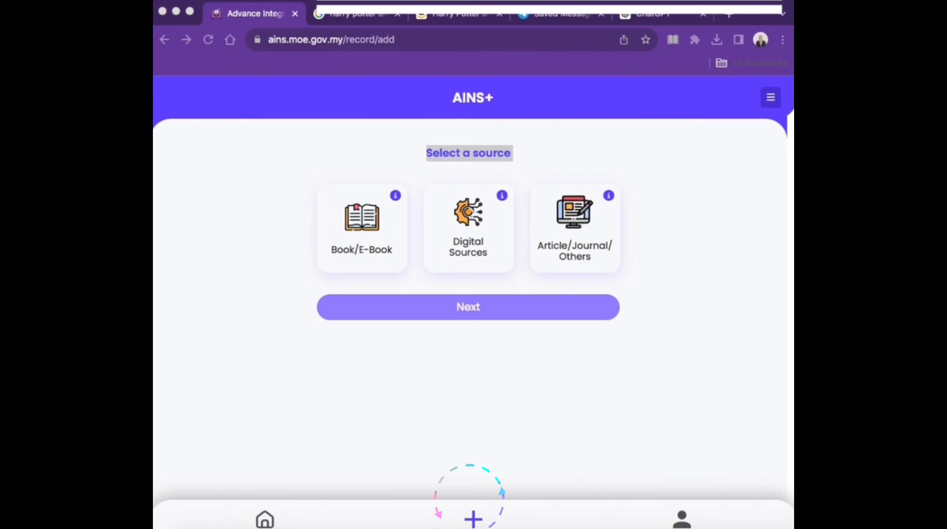
{"action": "mouse_move", "coordinate": [461, 439]}
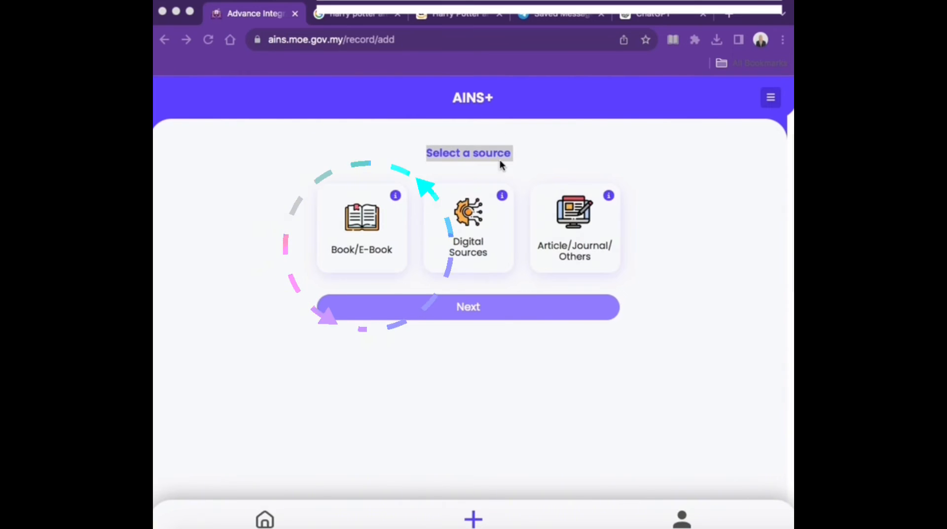
{"action": "left_click", "coordinate": [361, 227]}
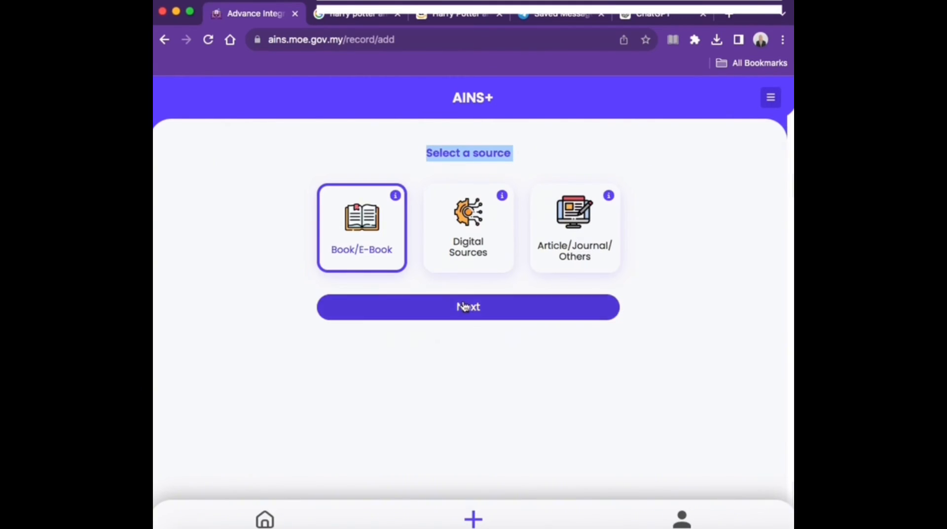
- Enter 'Harry Potter and the Cursed Child', Fiction, 320 pages, JK Rowling, Arthur A. Levine Books, 2016, English
{"action": "left_click", "coordinate": [467, 306]}
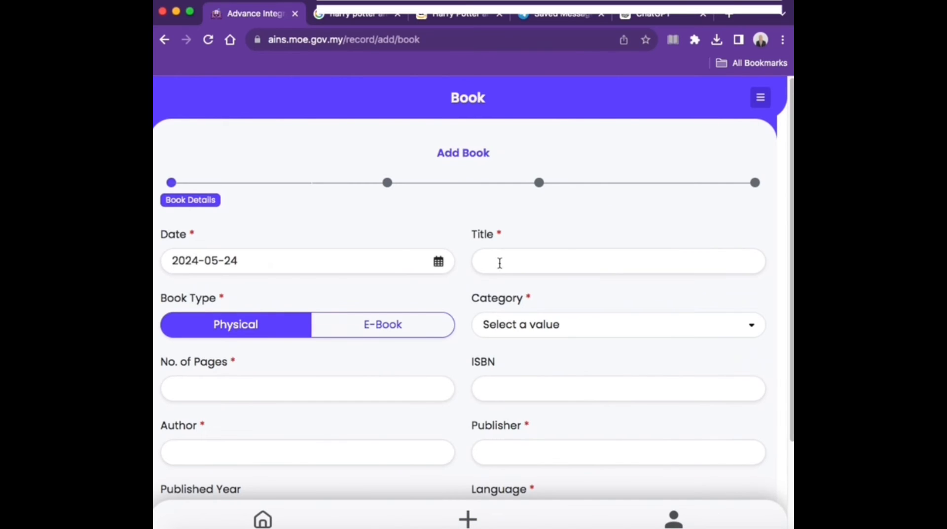
{"action": "type", "text": "H"}
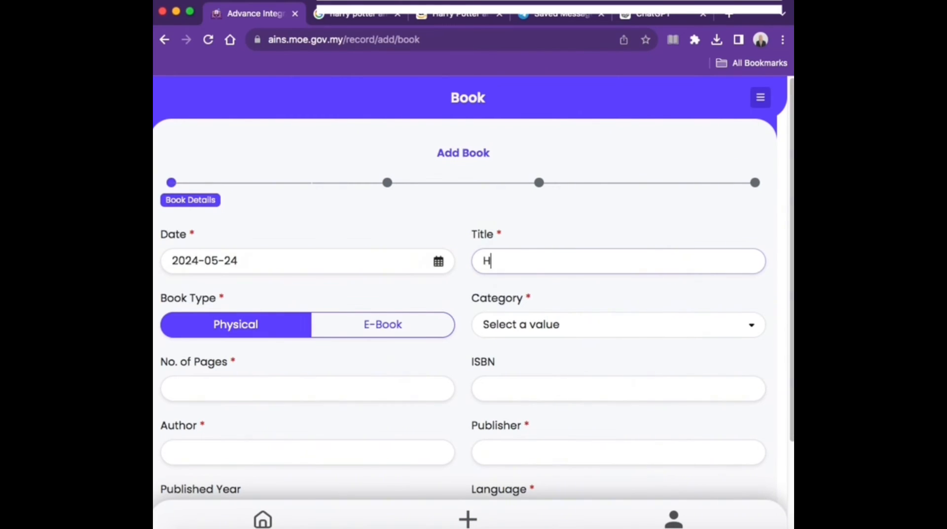
{"action": "type", "text": "arr"}
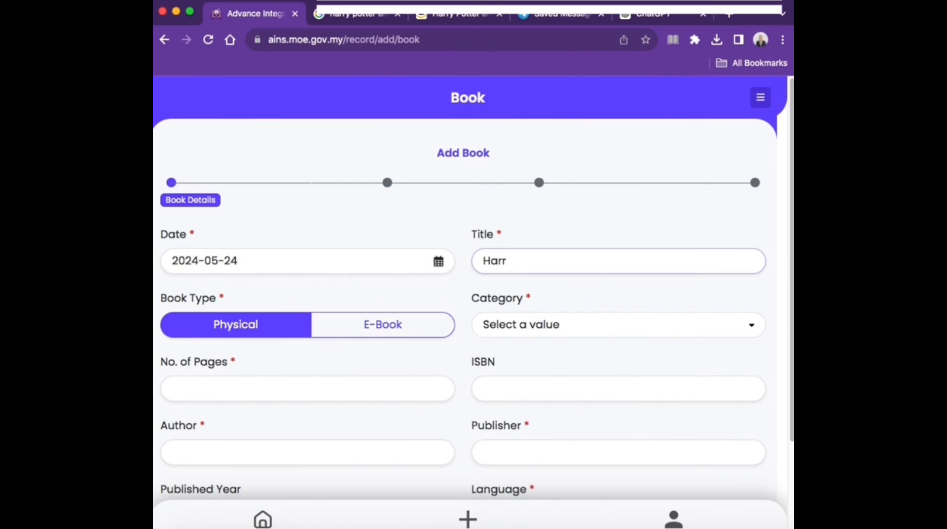
{"action": "type", "text": "Harry Potter and the Cursed Child"}
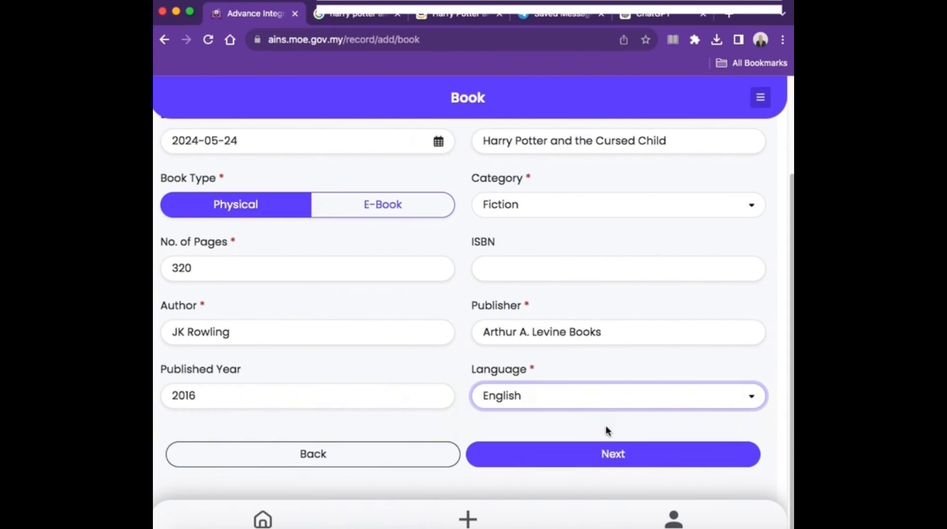
- Write the summary and the lesson 'This books teaches the true values of friendship.'
{"action": "left_click", "coordinate": [612, 454]}
{"action": "type", "text": "T"}
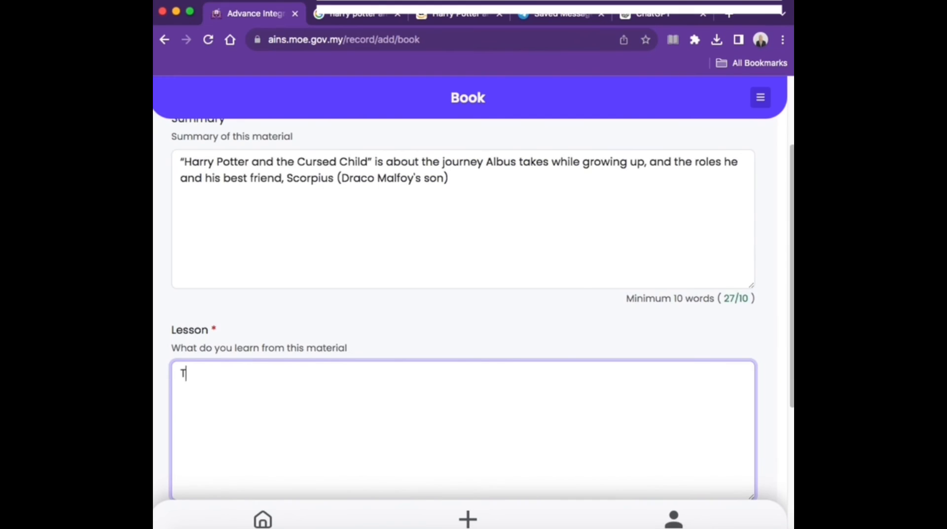
{"action": "type", "text": "his books teaches the true values of friendship."}
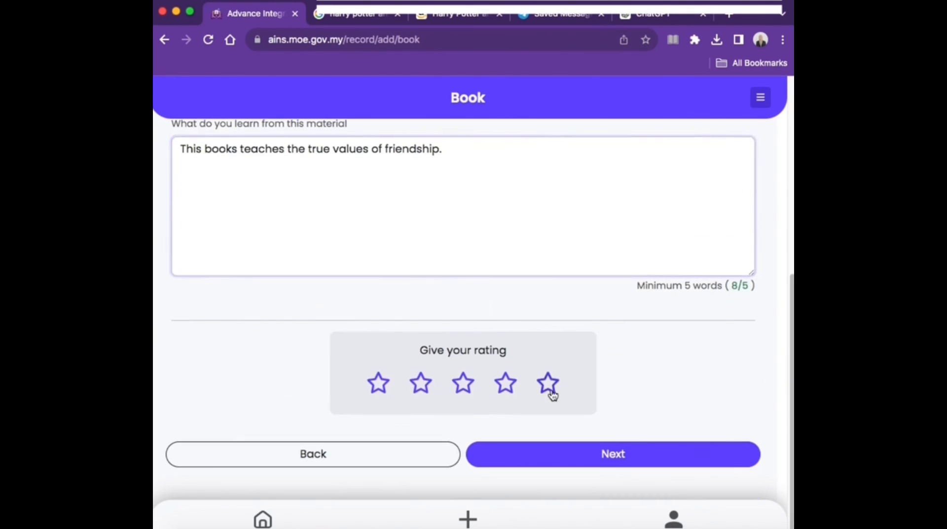
- Upload the Harry Potter and the Cursed Child cover image from the gallery
{"action": "left_click", "coordinate": [612, 454]}
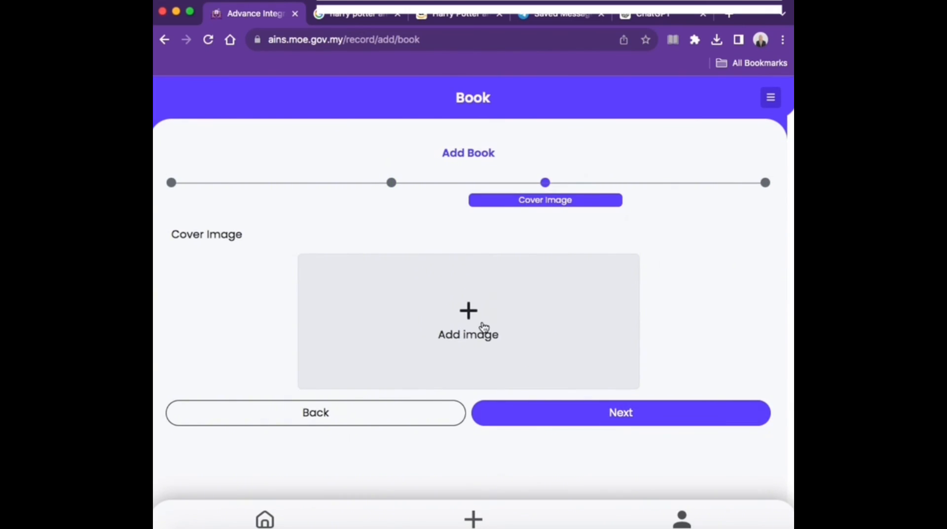
{"action": "left_click", "coordinate": [467, 321]}
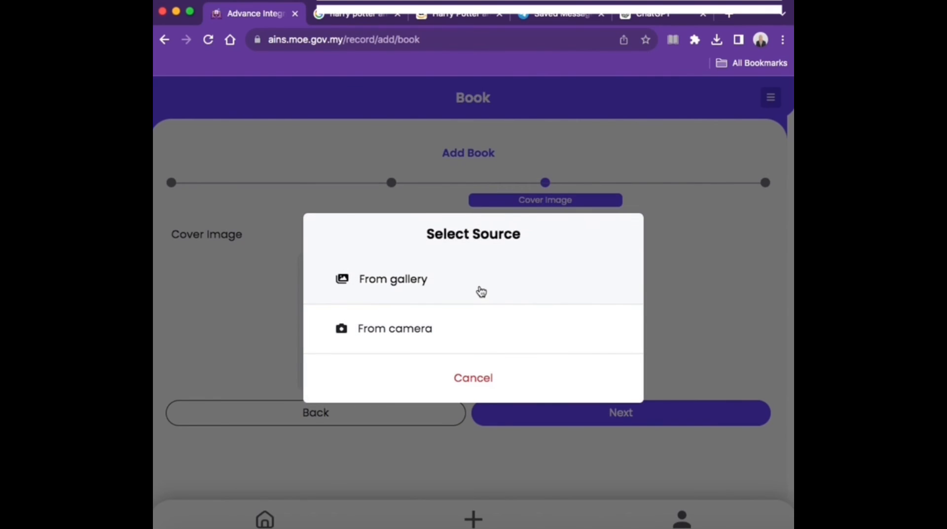
{"action": "left_click", "coordinate": [392, 279]}
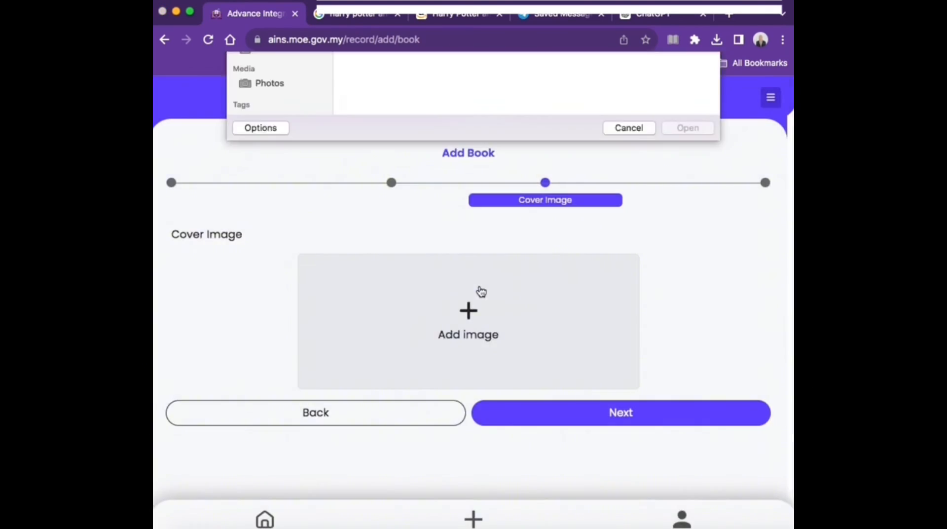
{"action": "left_click", "coordinate": [687, 127]}
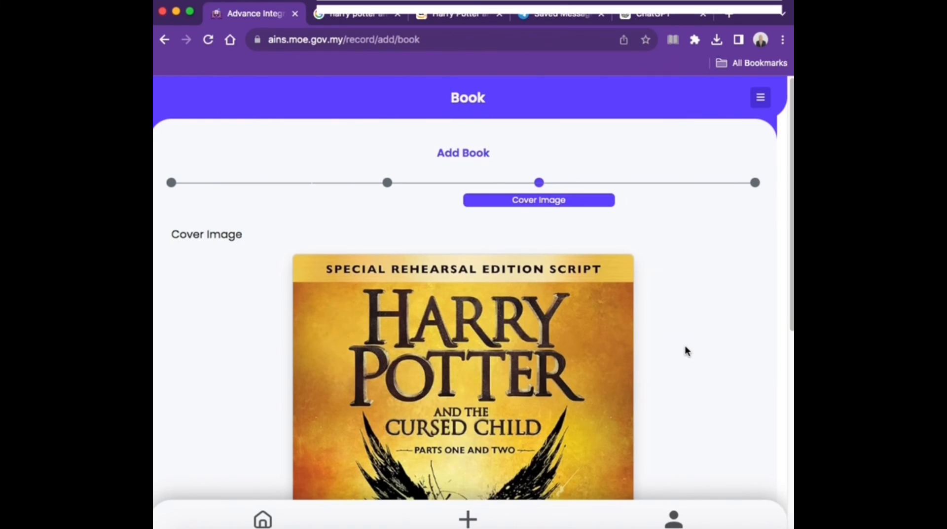
{"action": "scroll", "scroll_direction": "down", "scroll_amount": 3}
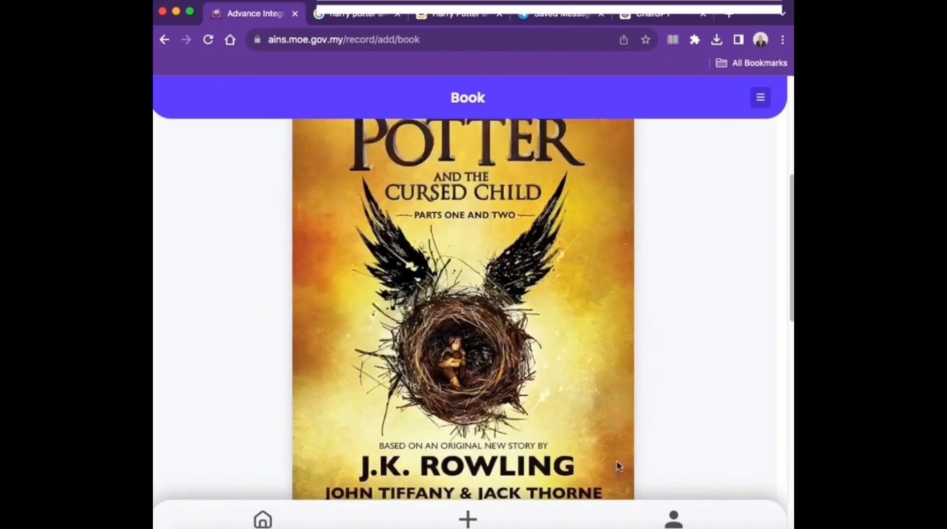
- Review and submit the book record, earning the +10 points congratulations message
{"action": "scroll", "scroll_direction": "down", "scroll_amount": 3}
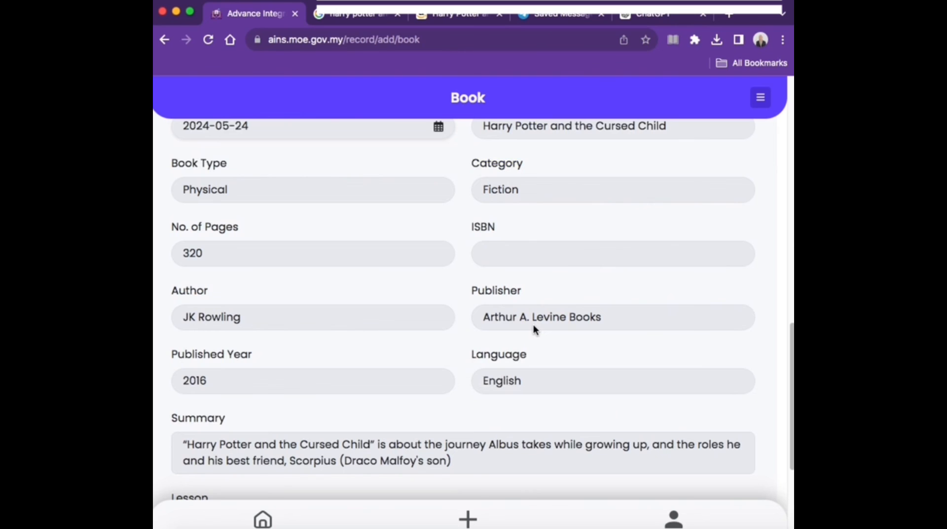
{"action": "mouse_move", "coordinate": [513, 232]}
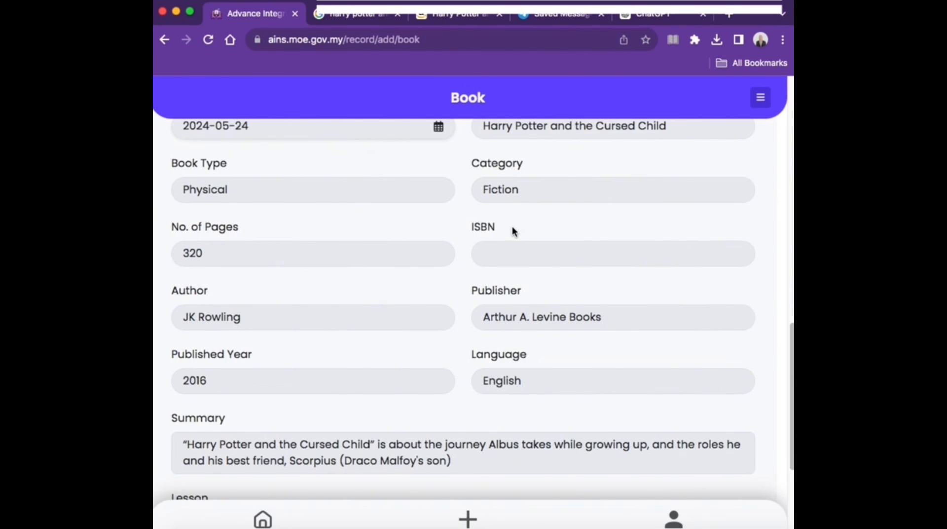
{"action": "scroll", "scroll_direction": "down", "scroll_amount": 3}
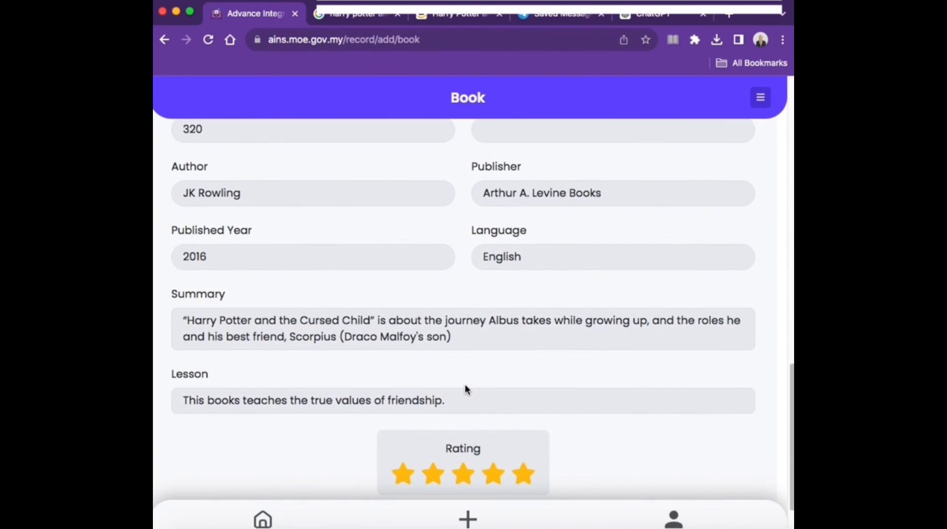
{"action": "scroll", "scroll_direction": "down", "scroll_amount": 3}
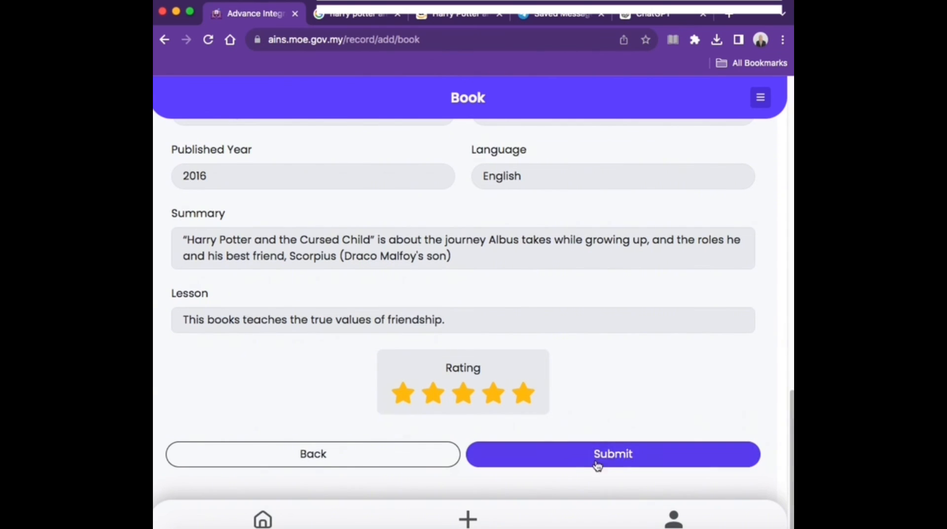
{"action": "left_click", "coordinate": [612, 454]}
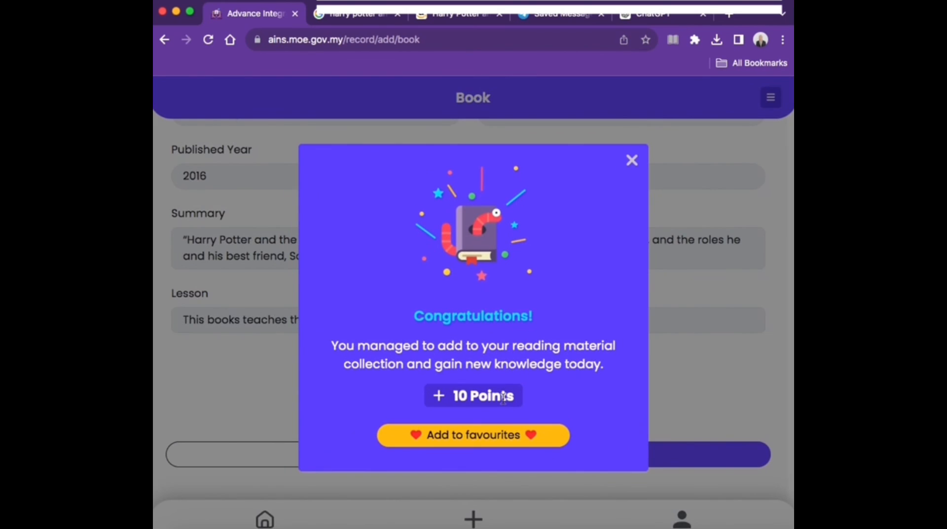